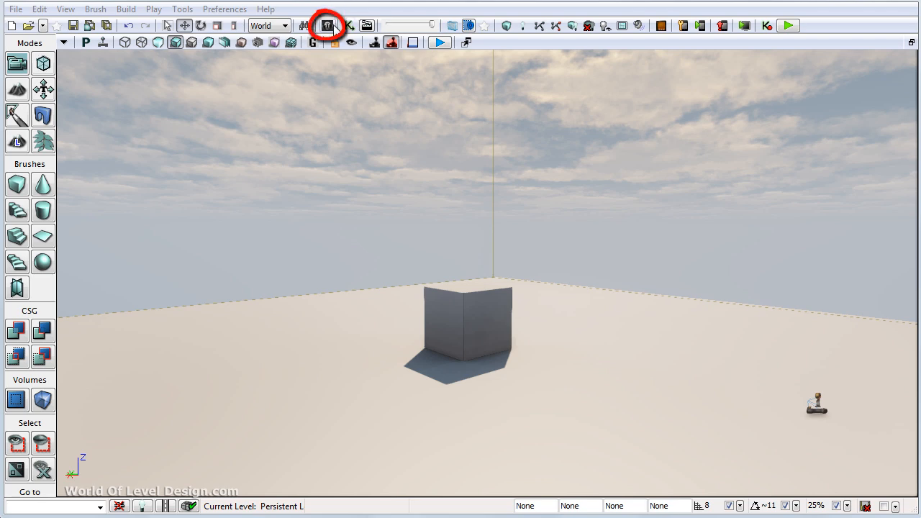
Step: Show only Materials in the Content Browser, listing 815 items
left_click(328, 26)
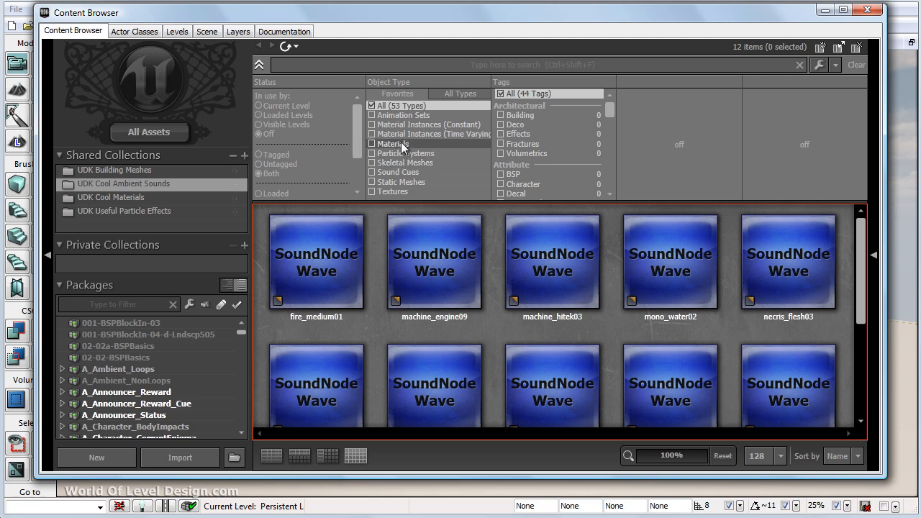
left_click(373, 144)
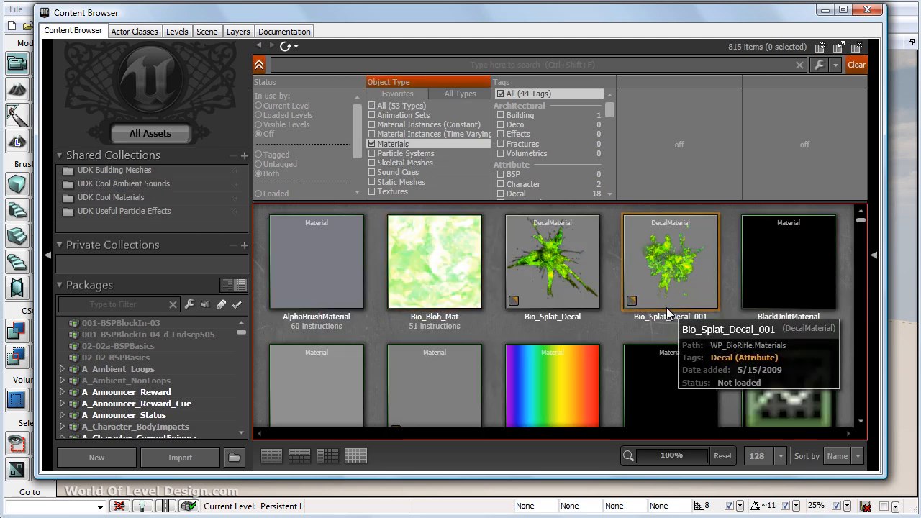
mouse_move(637, 328)
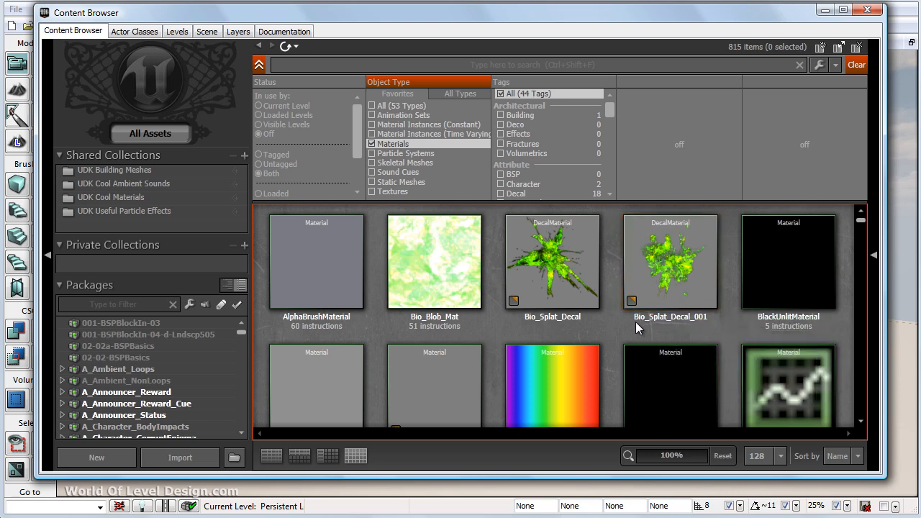
mouse_move(619, 339)
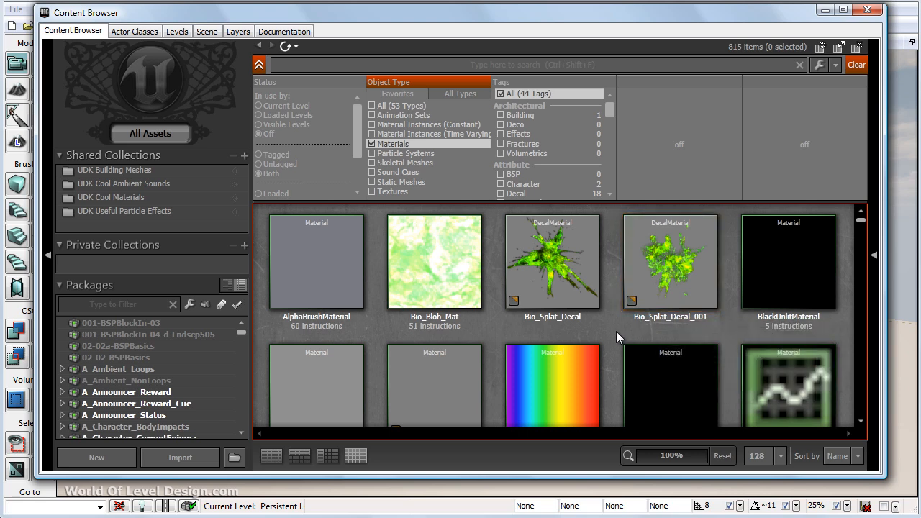
mouse_move(494, 334)
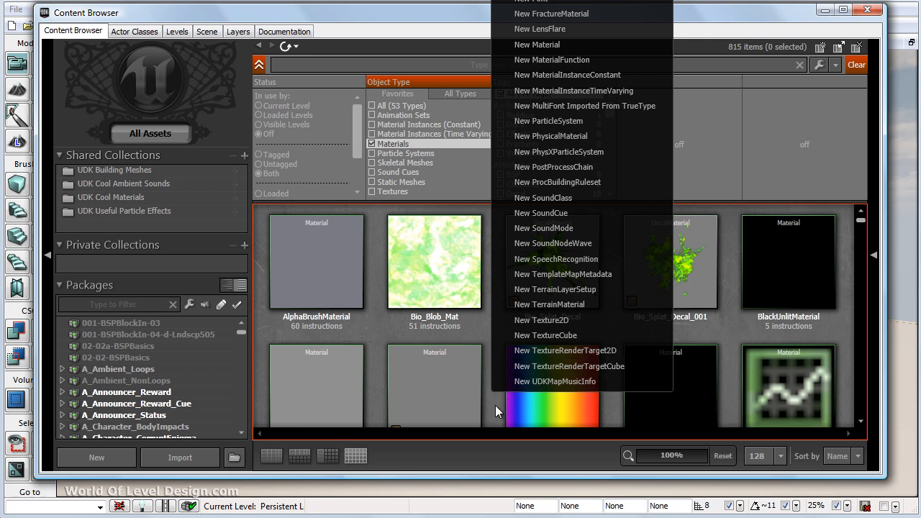
mouse_move(554, 288)
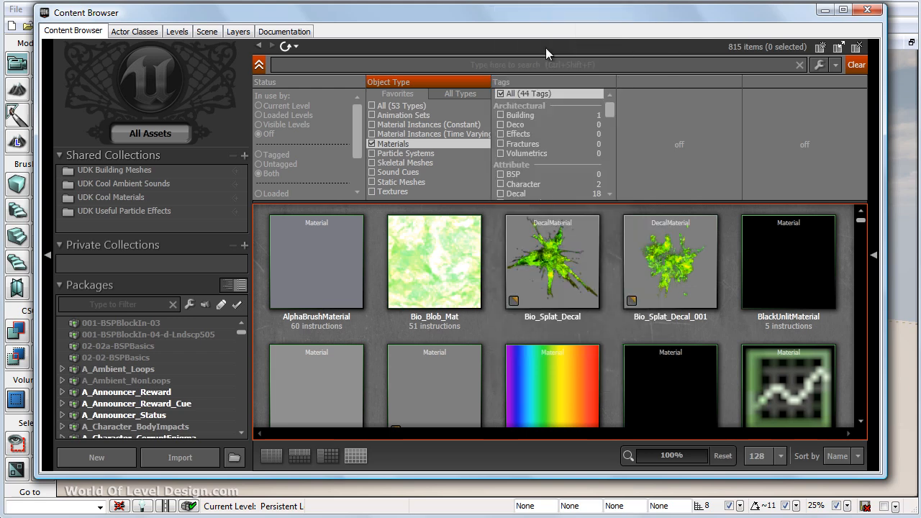
left_click(96, 458)
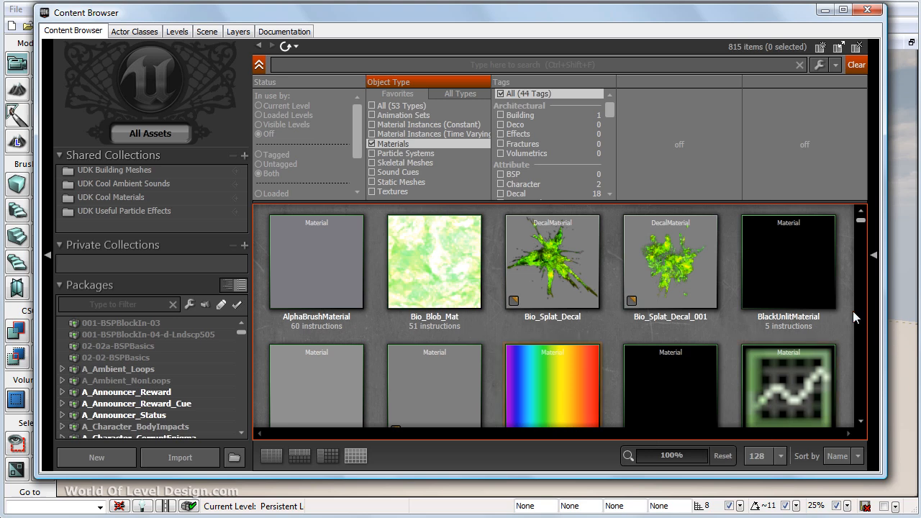
mouse_move(713, 343)
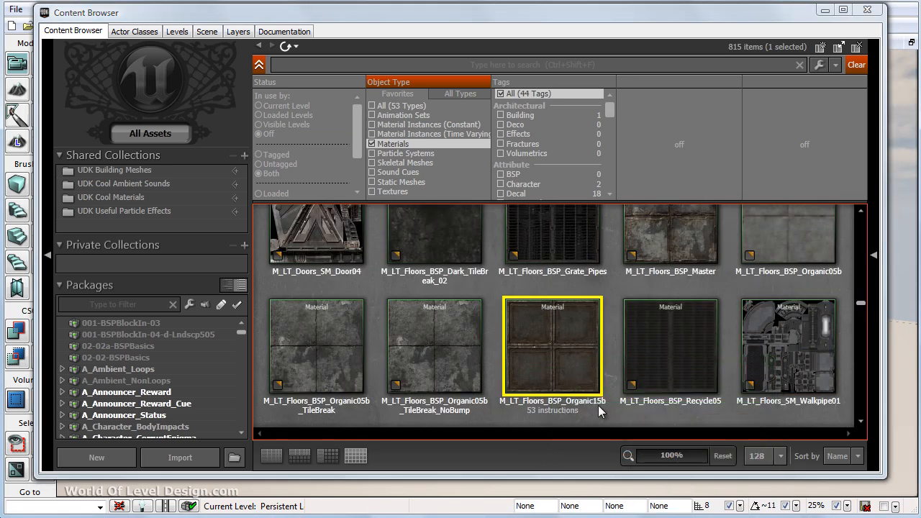
mouse_move(555, 346)
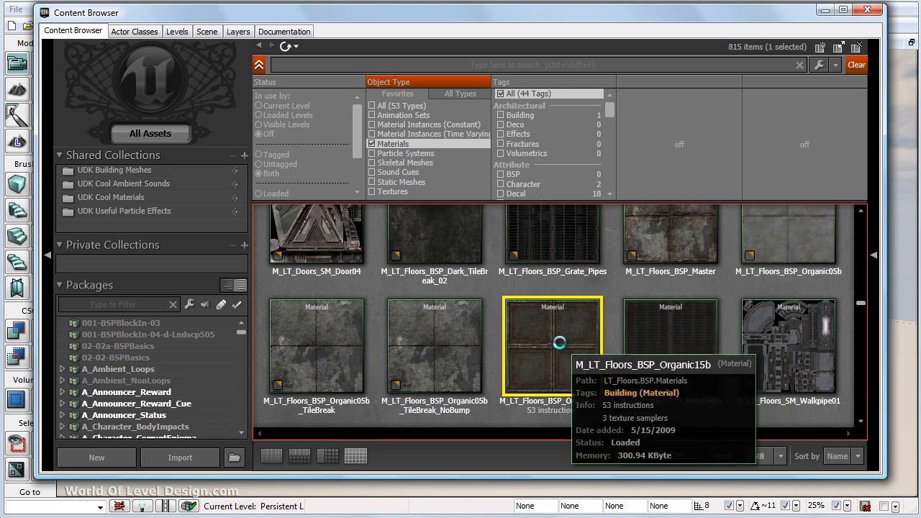
Step: Bring M_LT_Floors_BSP_Organic15b into the Material Editor with its preview and node graph
double_click(553, 346)
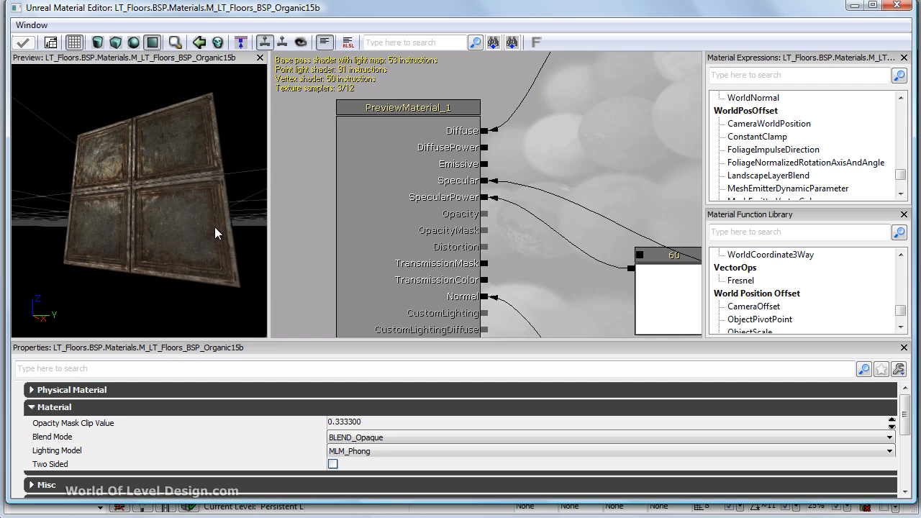
left_click_drag(219, 233, 209, 219)
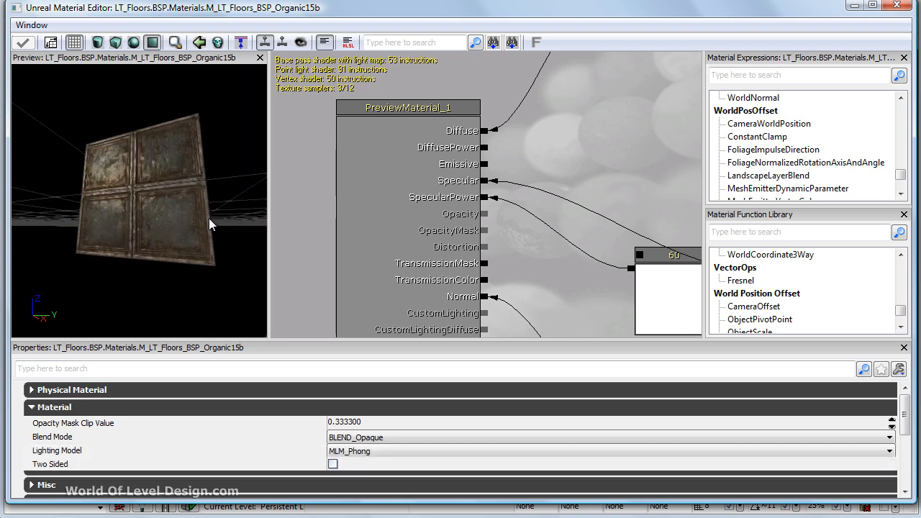
left_click_drag(209, 223, 201, 164)
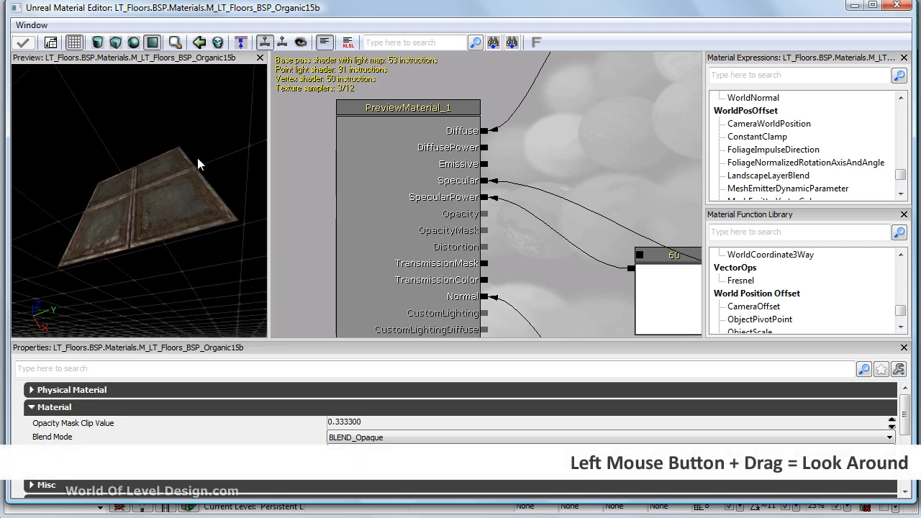
left_click_drag(201, 164, 263, 251)
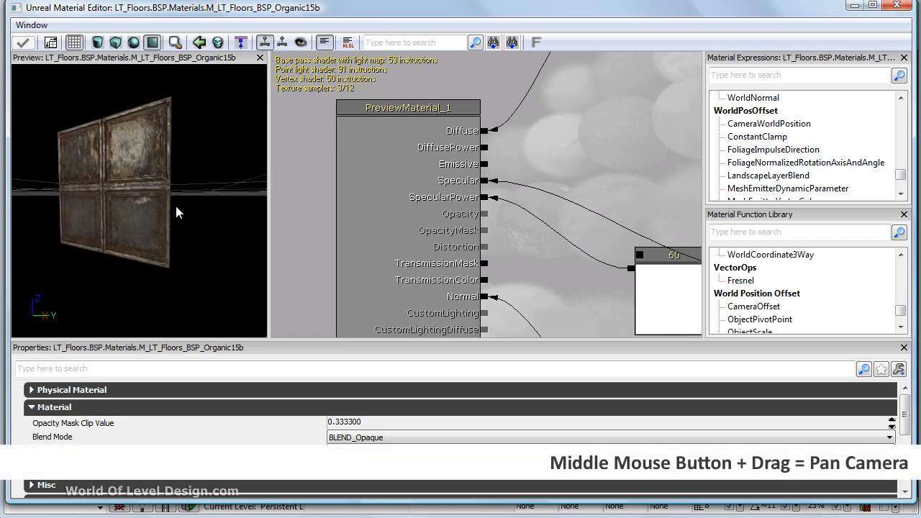
left_click_drag(178, 214, 192, 207)
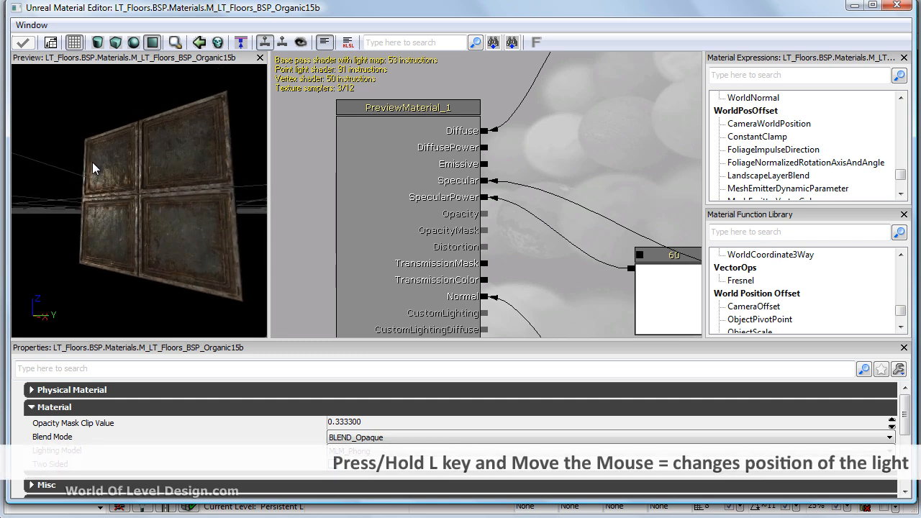
mouse_move(130, 190)
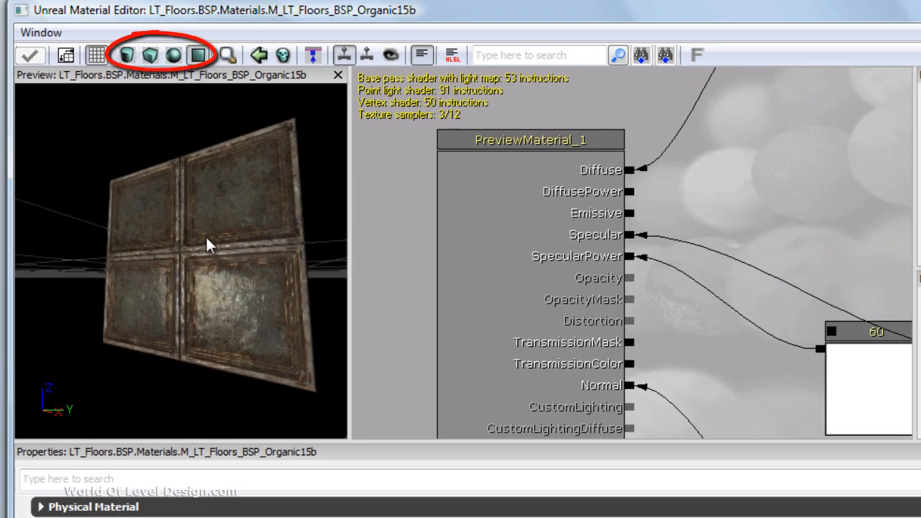
left_click(172, 55)
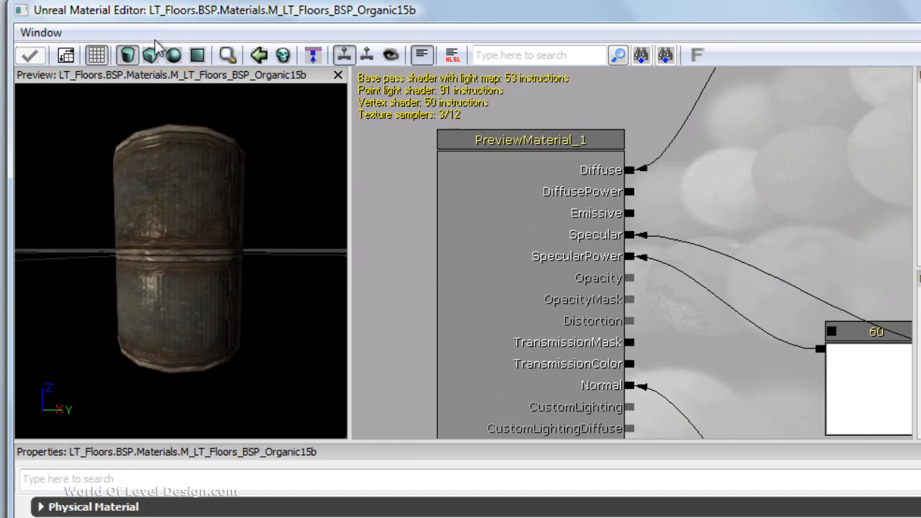
left_click(173, 55)
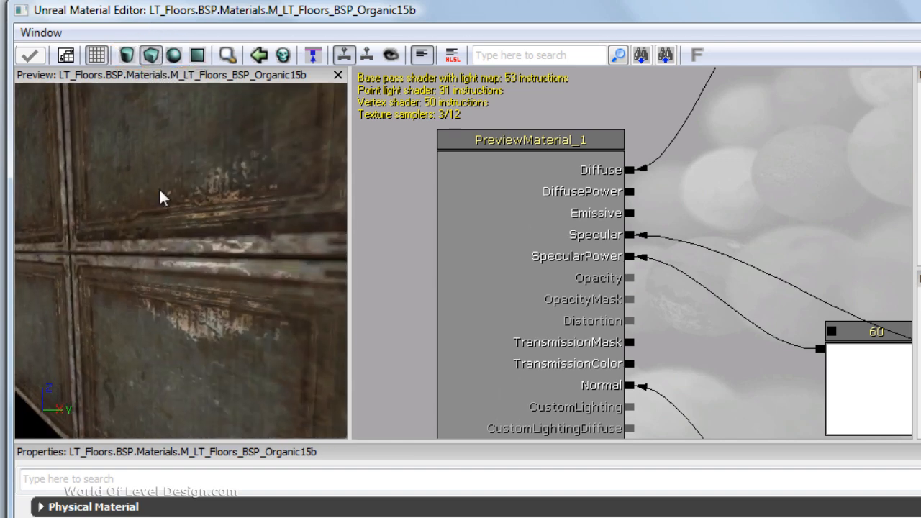
left_click(173, 55)
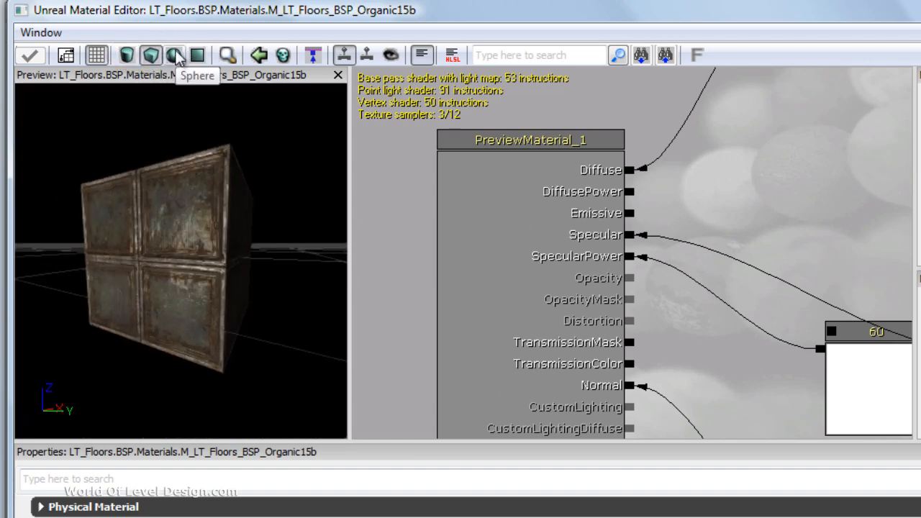
left_click(175, 55)
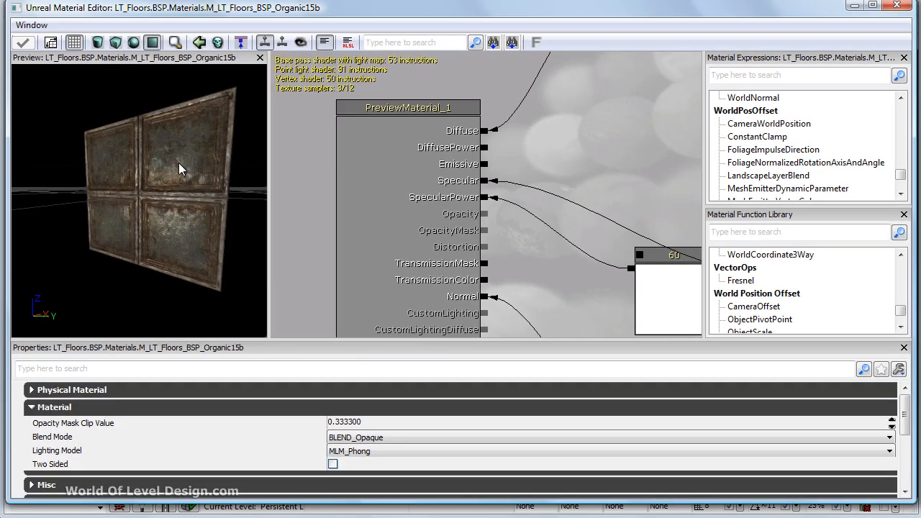
mouse_move(150, 257)
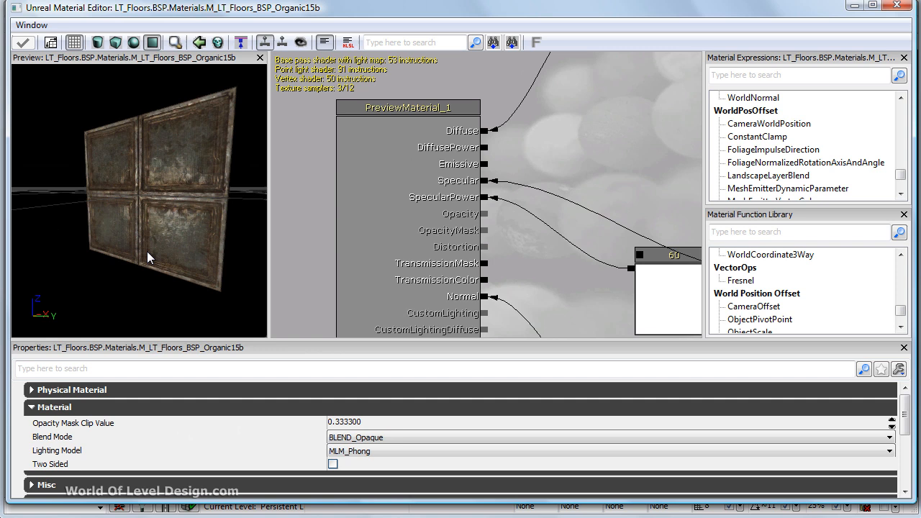
mouse_move(151, 238)
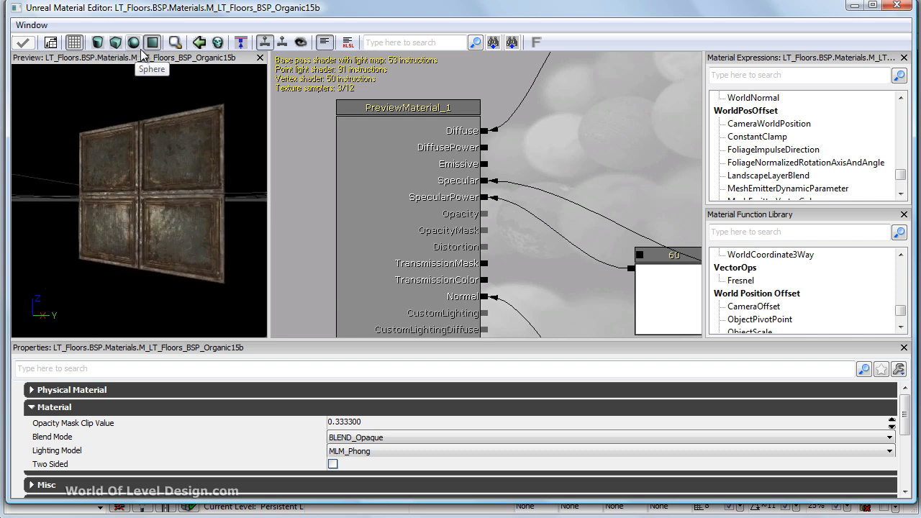
mouse_move(285, 100)
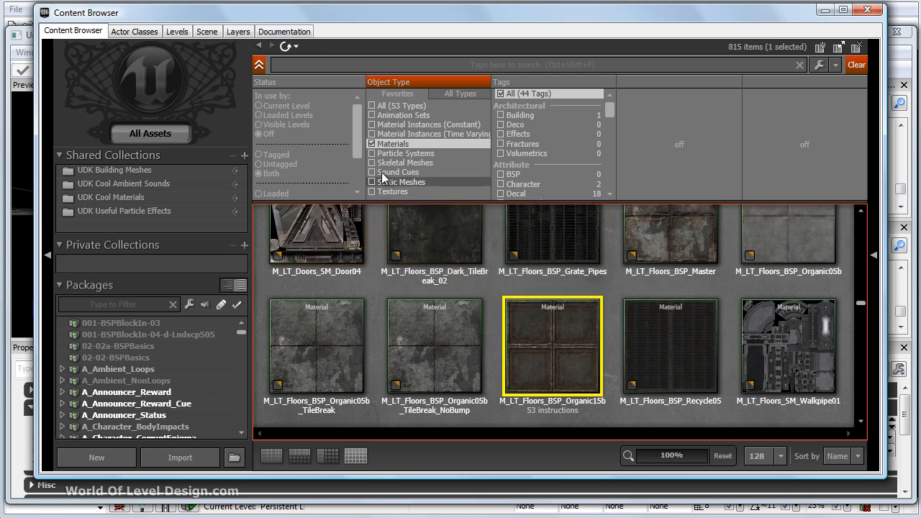
Step: Filter to Static Meshes, search 'wall', and select S_HU_Walls_SM_Flat
left_click(371, 181)
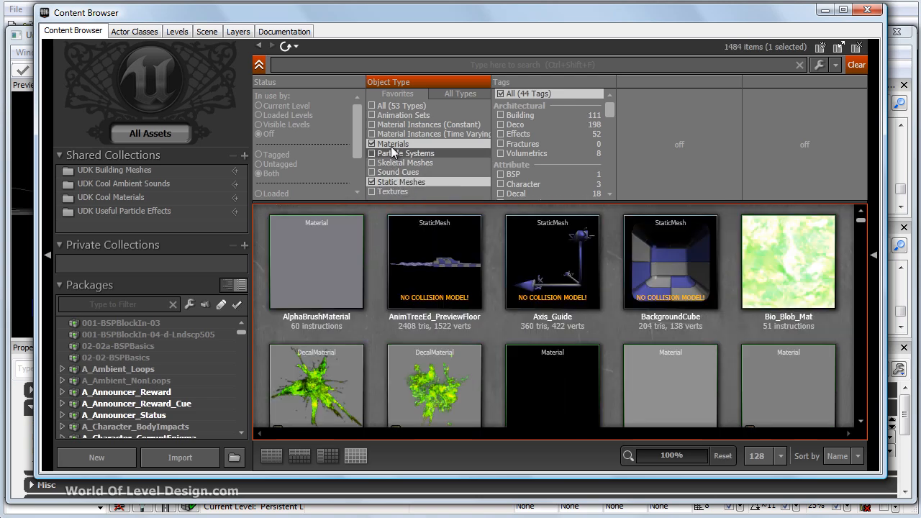
left_click(372, 144)
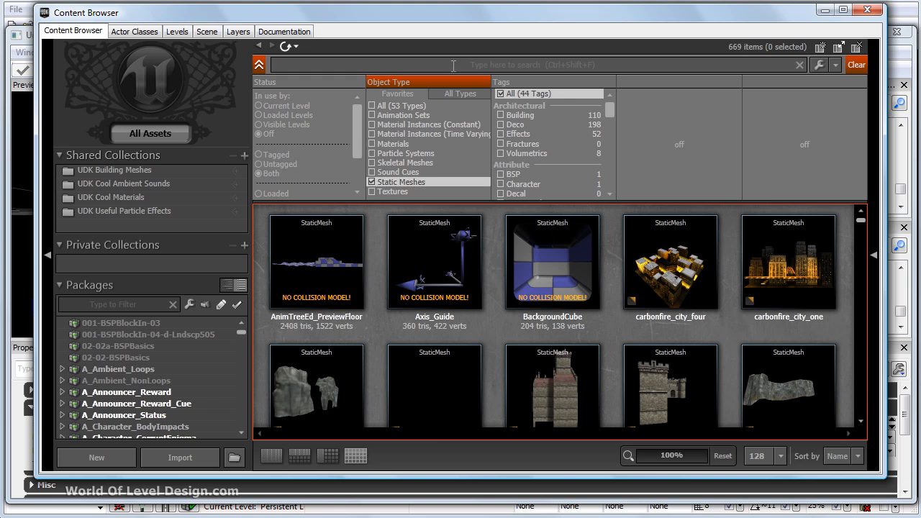
type("wall")
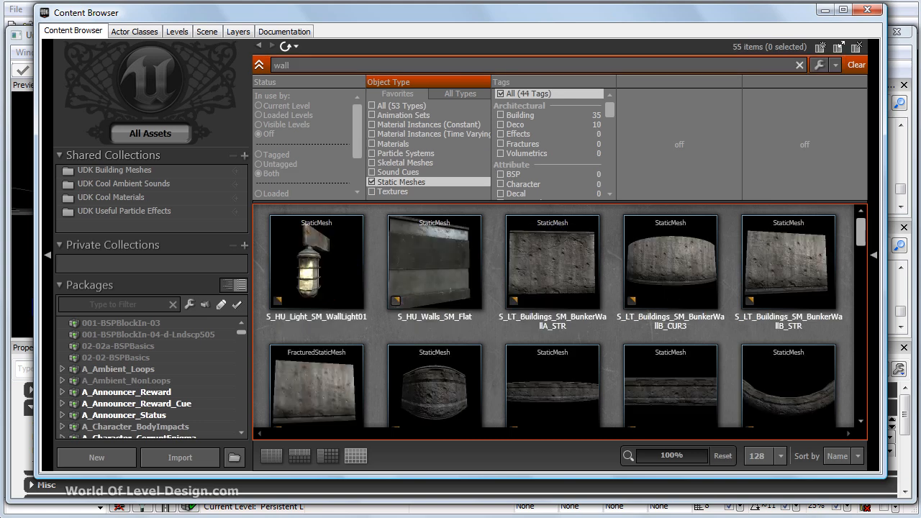
left_click(435, 263)
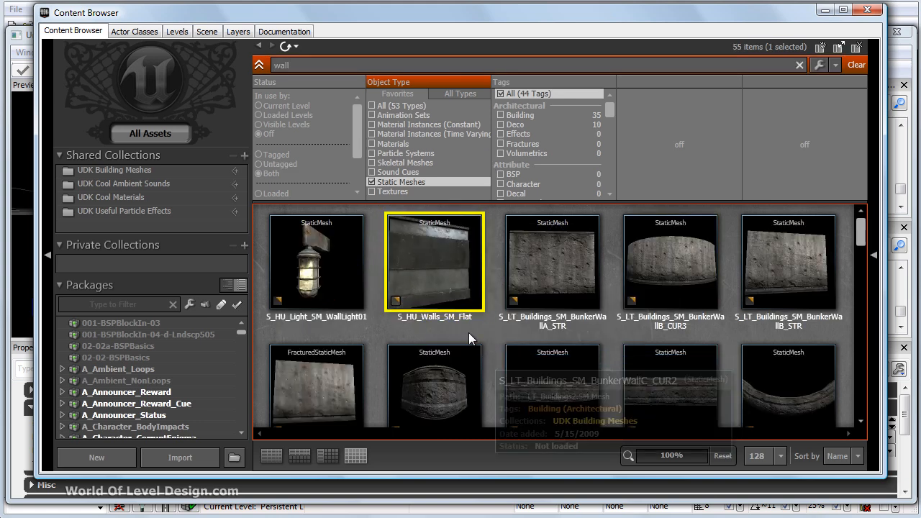
mouse_move(460, 288)
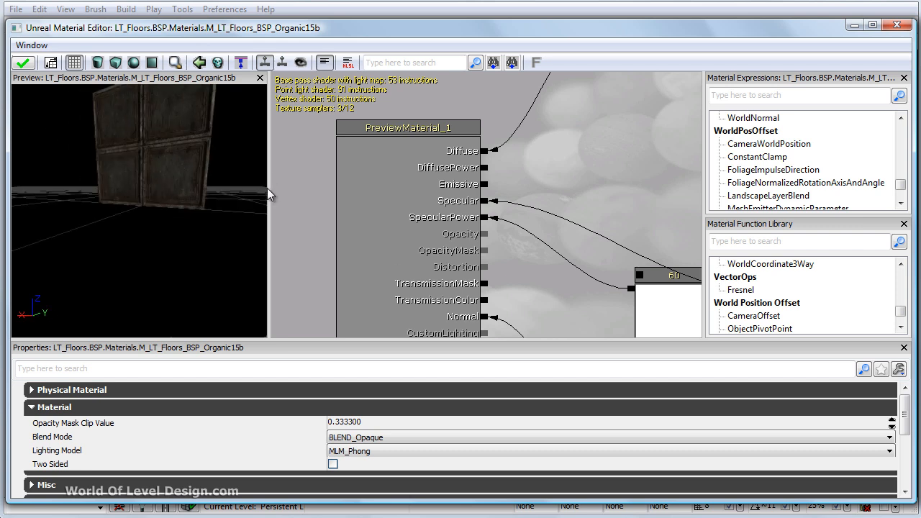
Step: Orbit the flat wall preview mesh to inspect the Organic15b material from an angle
left_click_drag(270, 195, 132, 153)
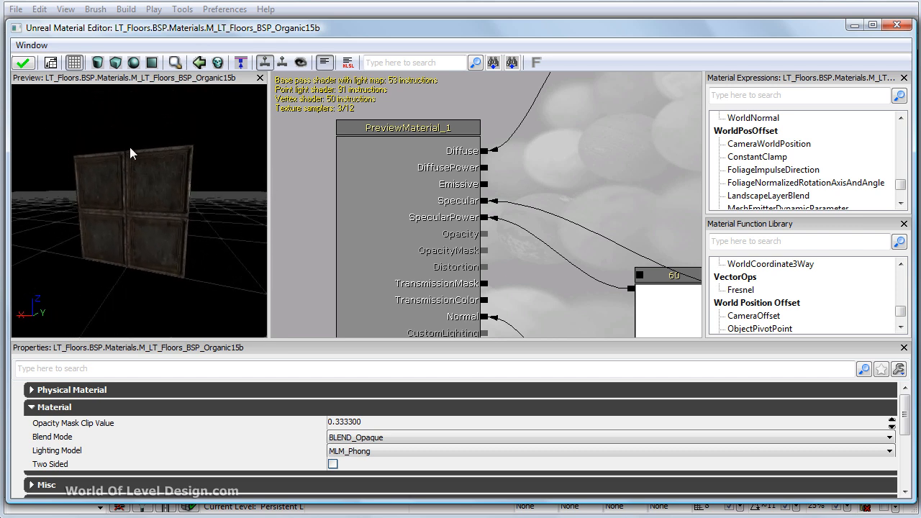
left_click_drag(133, 154, 252, 180)
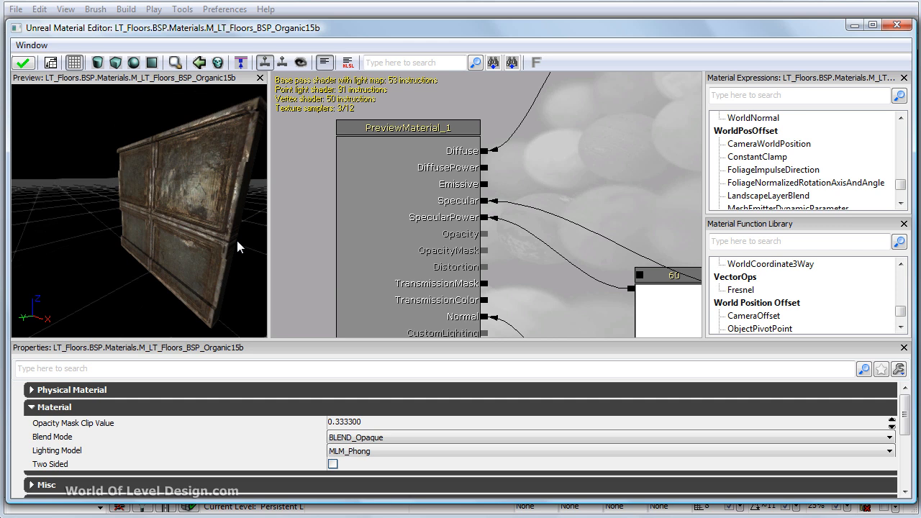
mouse_move(221, 232)
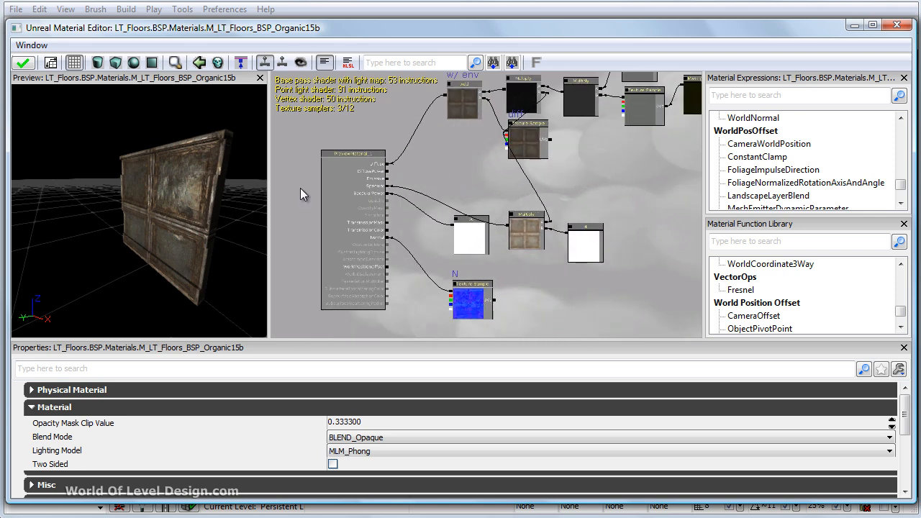
mouse_move(227, 204)
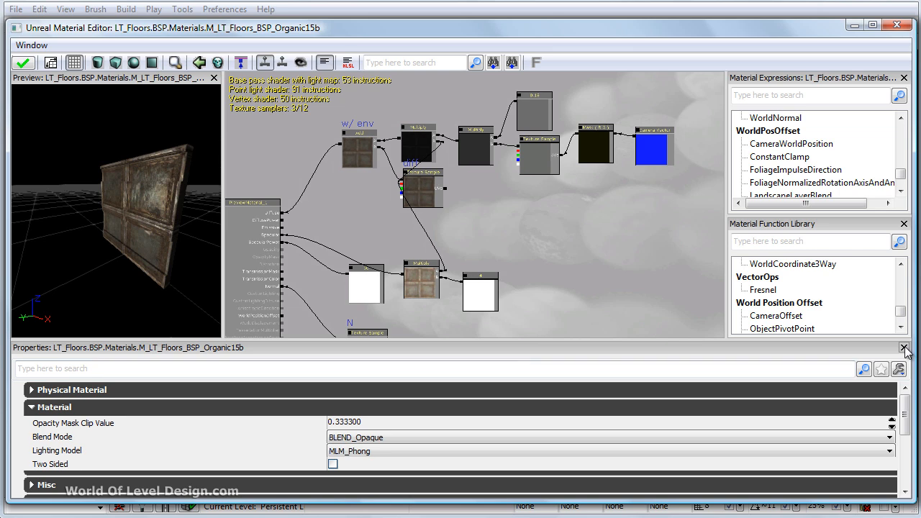
Step: Hide the Properties panel via its X and the Window menu to enlarge the node graph
left_click(907, 347)
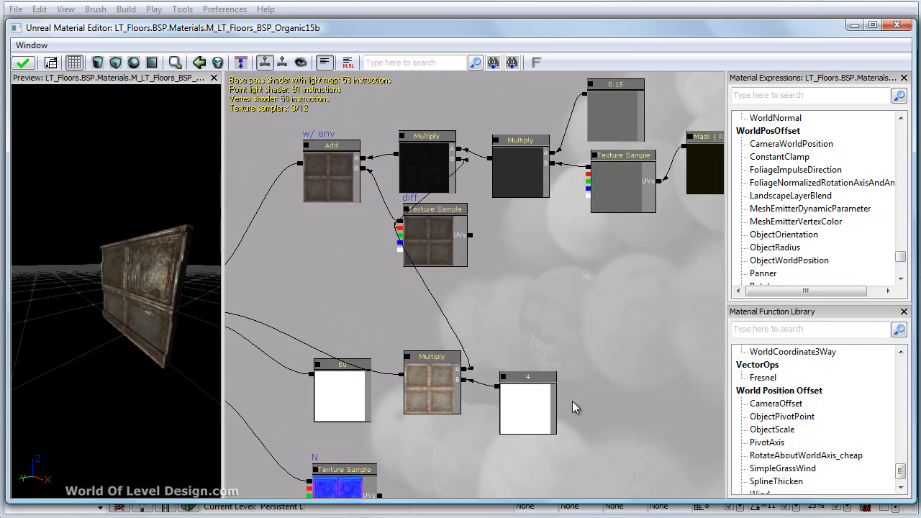
mouse_move(172, 178)
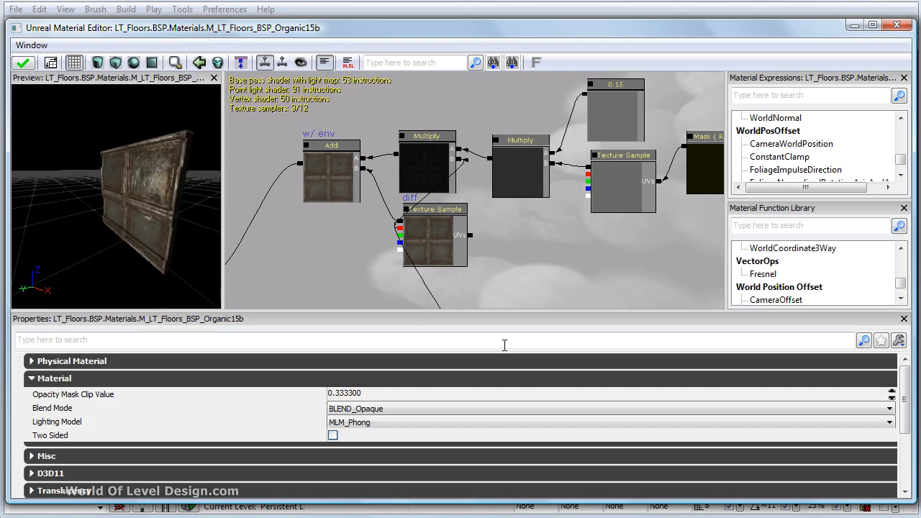
left_click(32, 44)
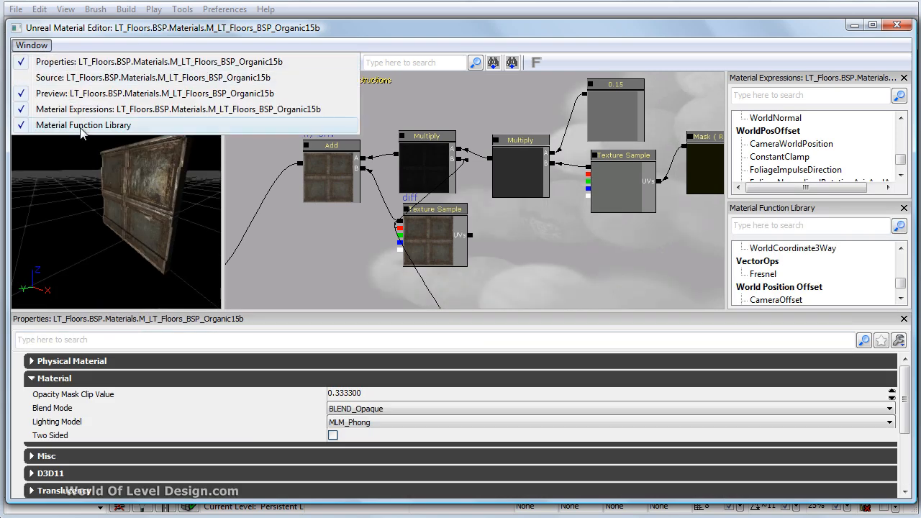
left_click(83, 124)
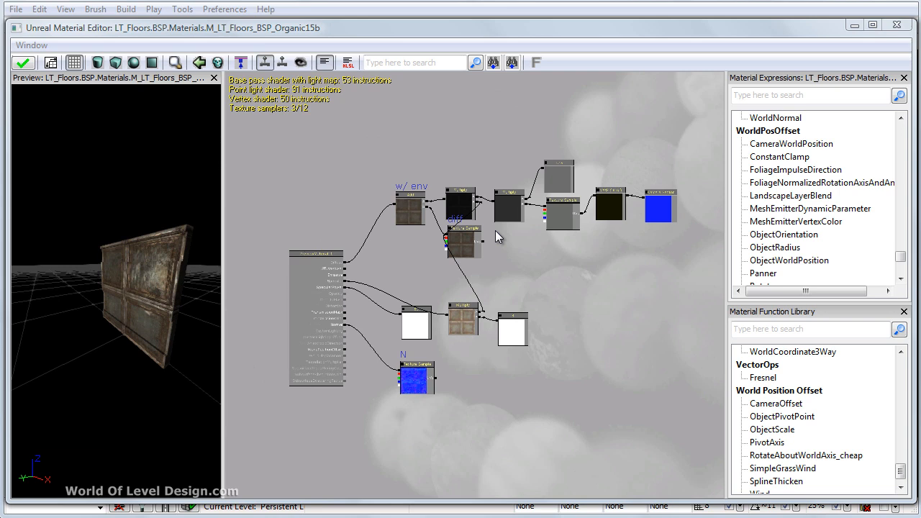
mouse_move(771, 90)
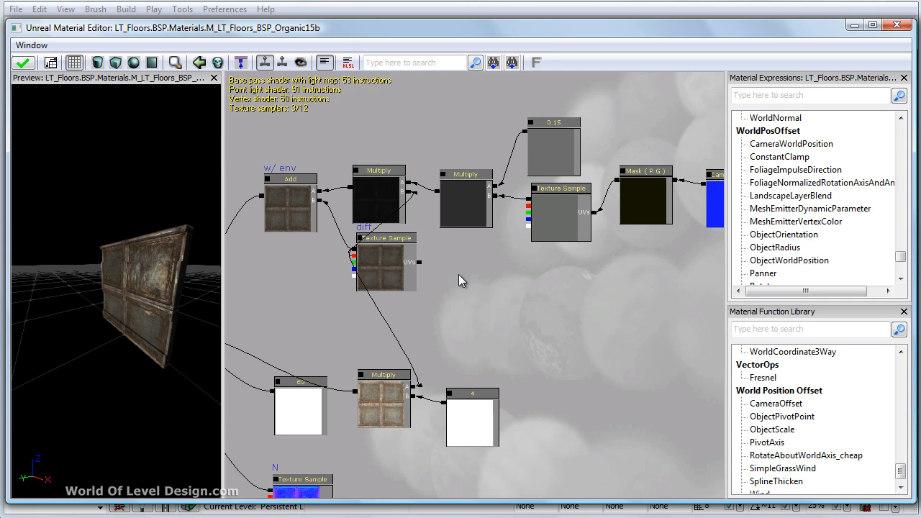
mouse_move(473, 334)
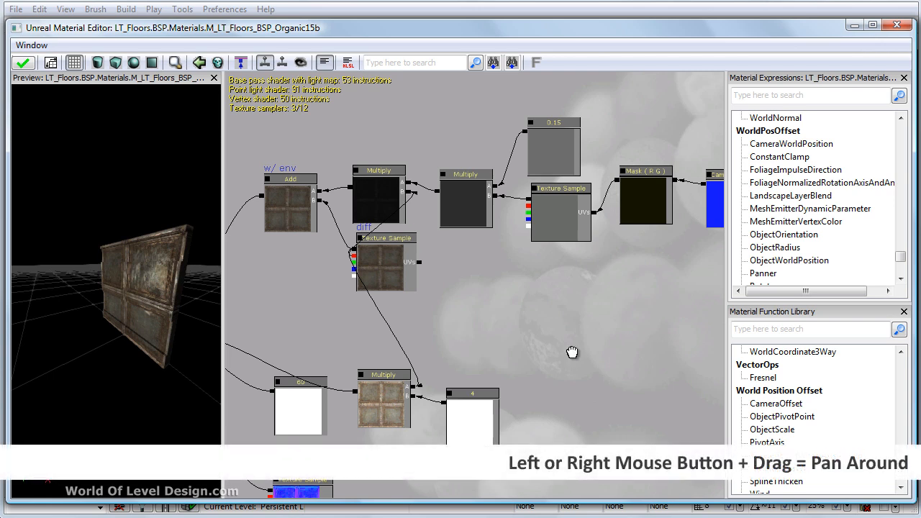
left_click_drag(573, 353, 529, 311)
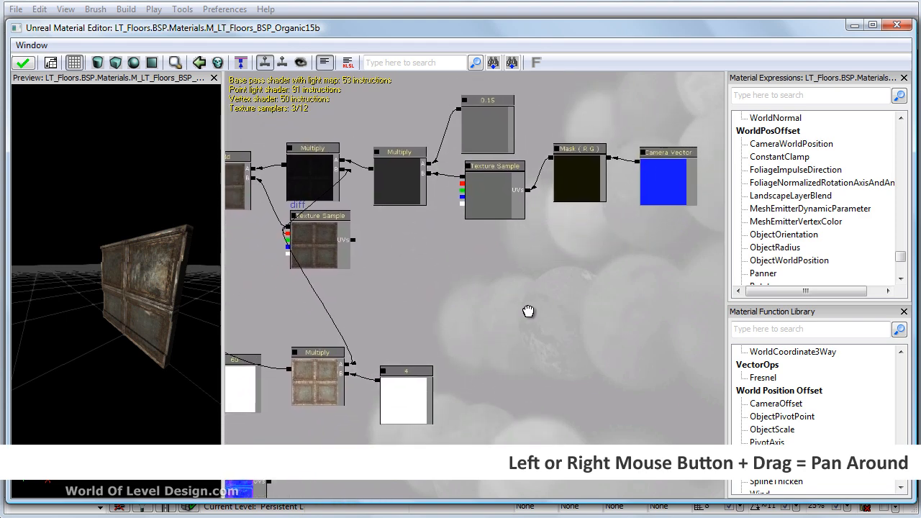
left_click_drag(530, 311, 591, 321)
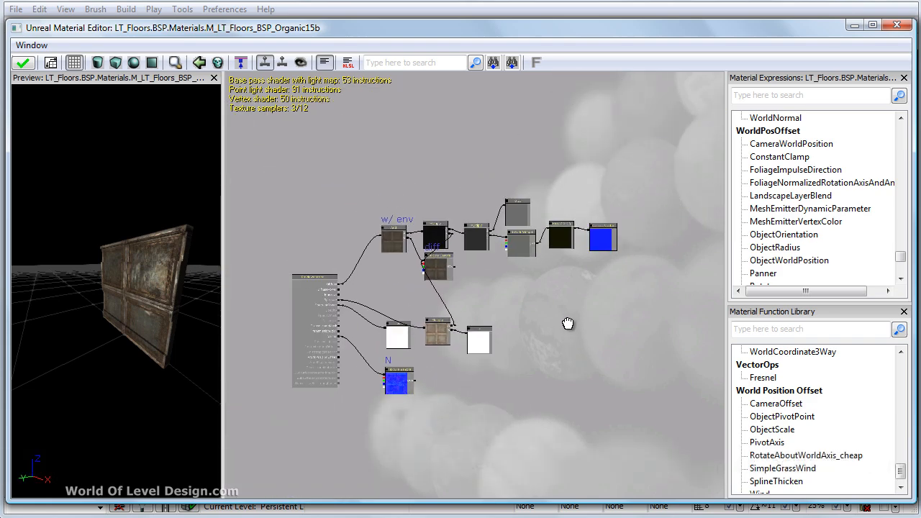
scroll("up", 3)
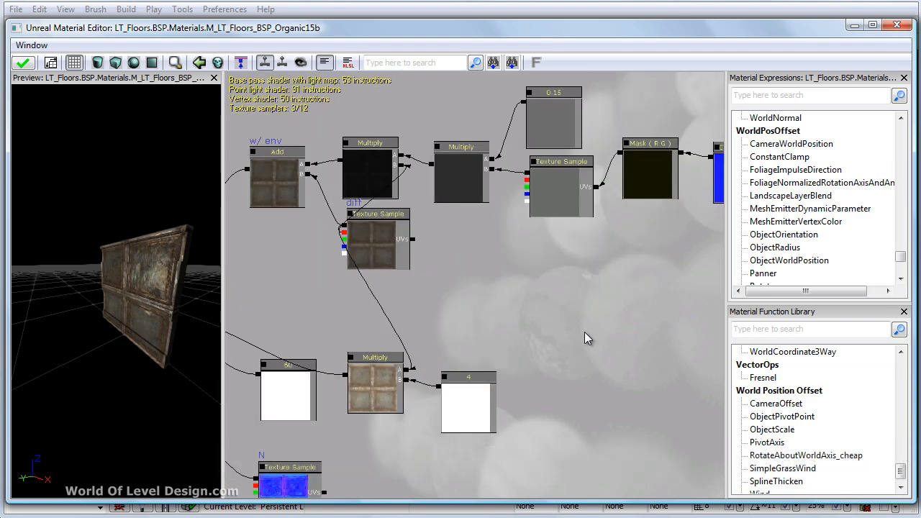
left_click(377, 213)
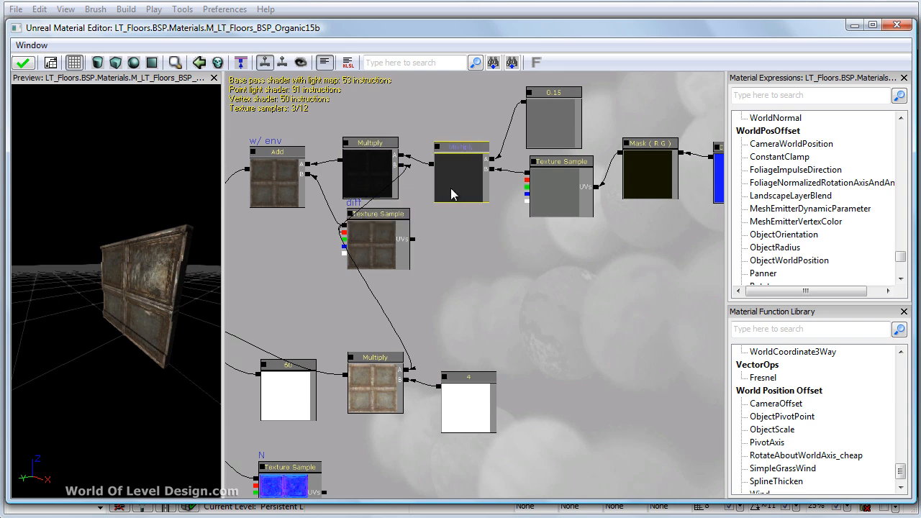
Step: Restore the Properties panel from the Window menu and pan to the upper texture nodes
left_click(31, 45)
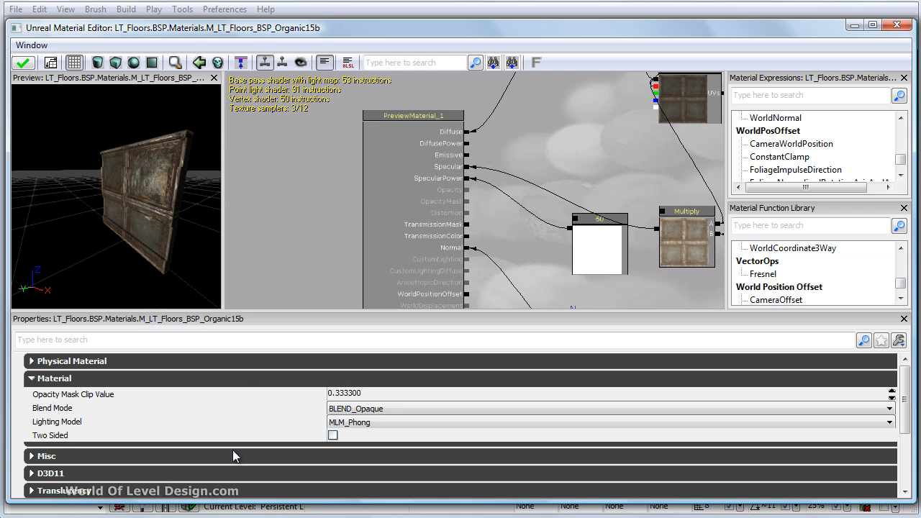
mouse_move(427, 189)
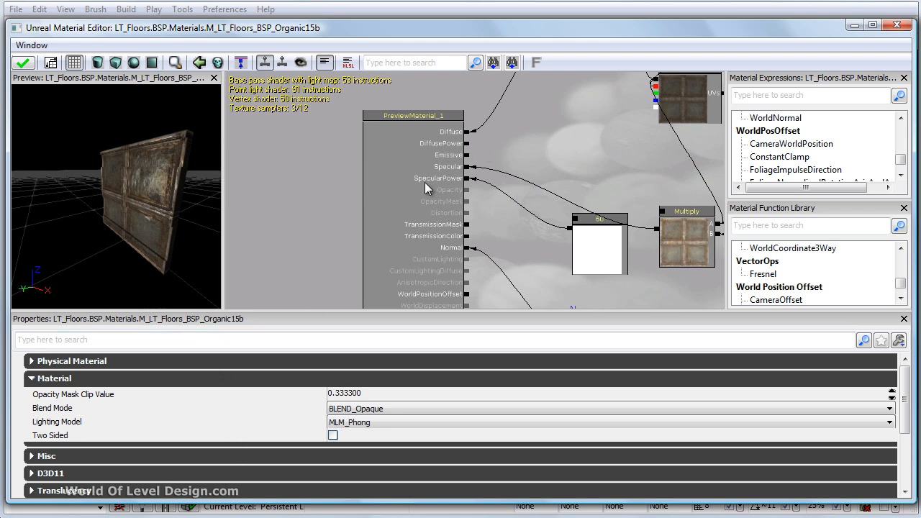
left_click(687, 238)
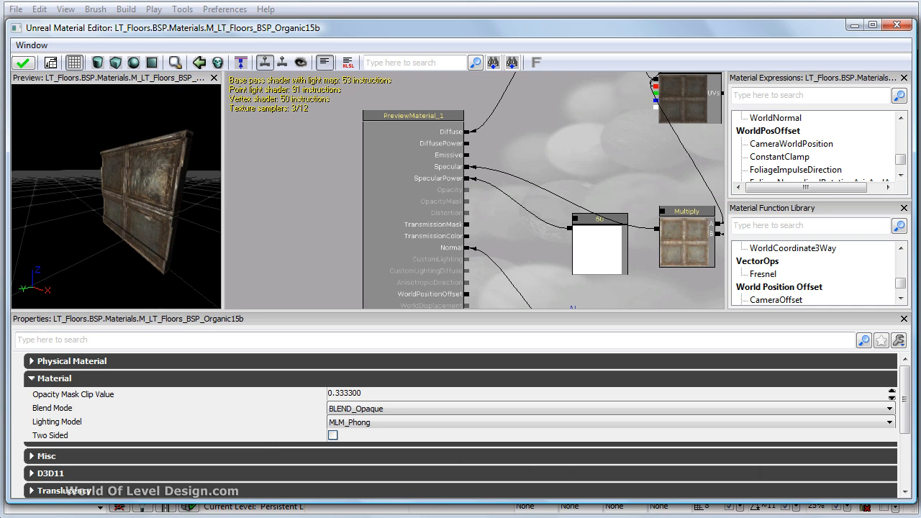
mouse_move(906, 388)
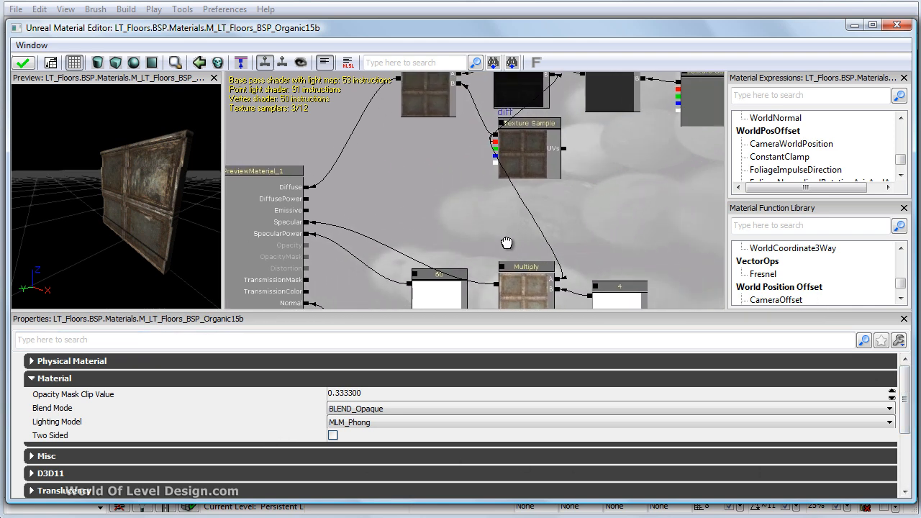
left_click_drag(507, 242, 478, 290)
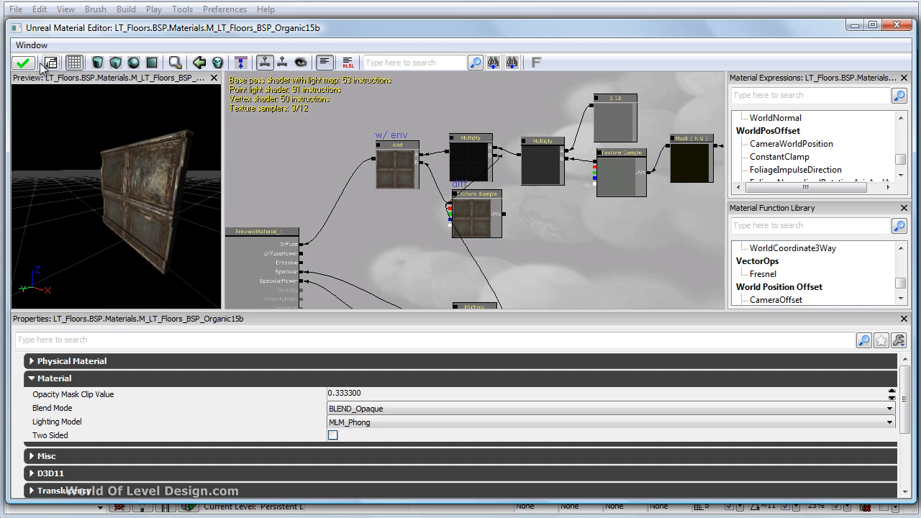
mouse_move(23, 64)
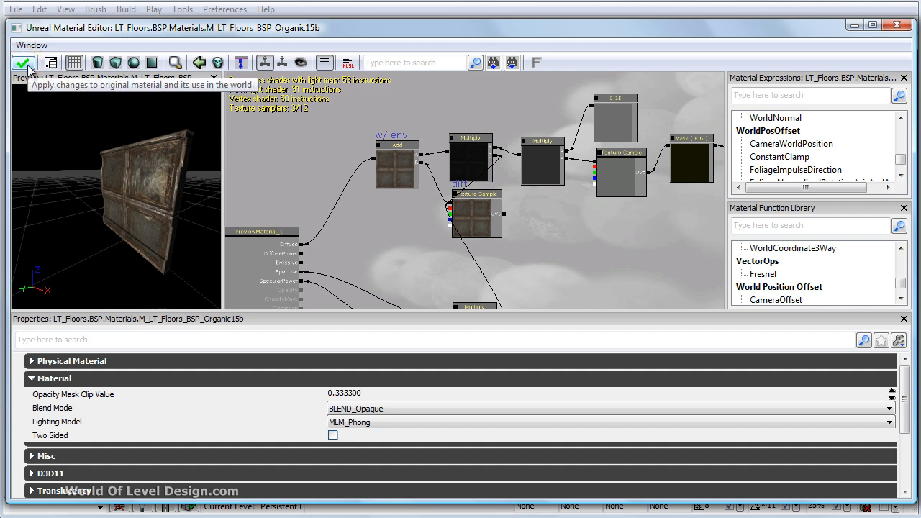
Step: Apply the changes to the original material, starting shader compilation for Organic15b
left_click(23, 63)
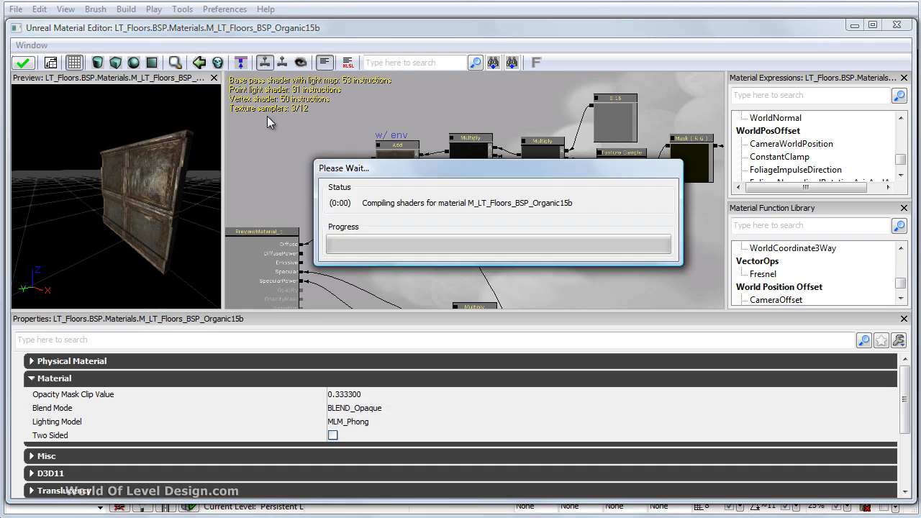